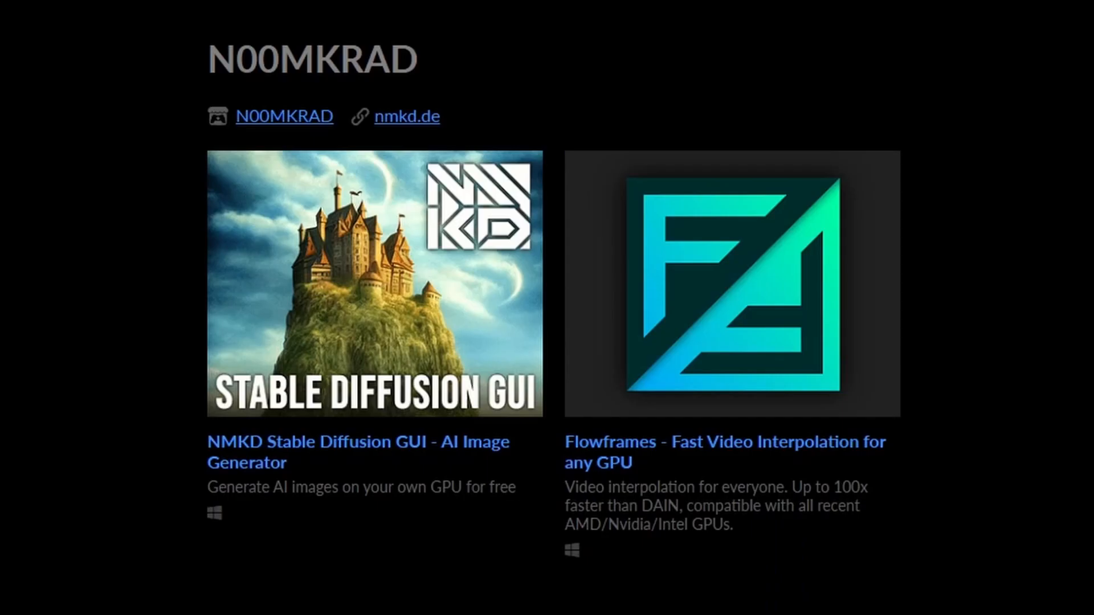
{"action": "mouse_move", "coordinate": [225, 348]}
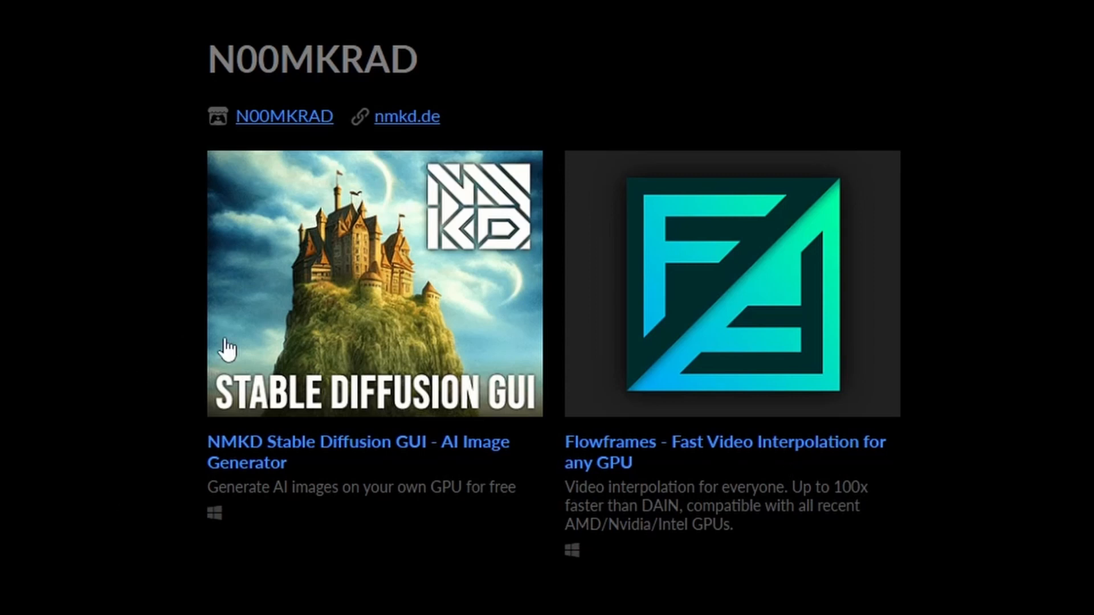
{"action": "mouse_move", "coordinate": [384, 487]}
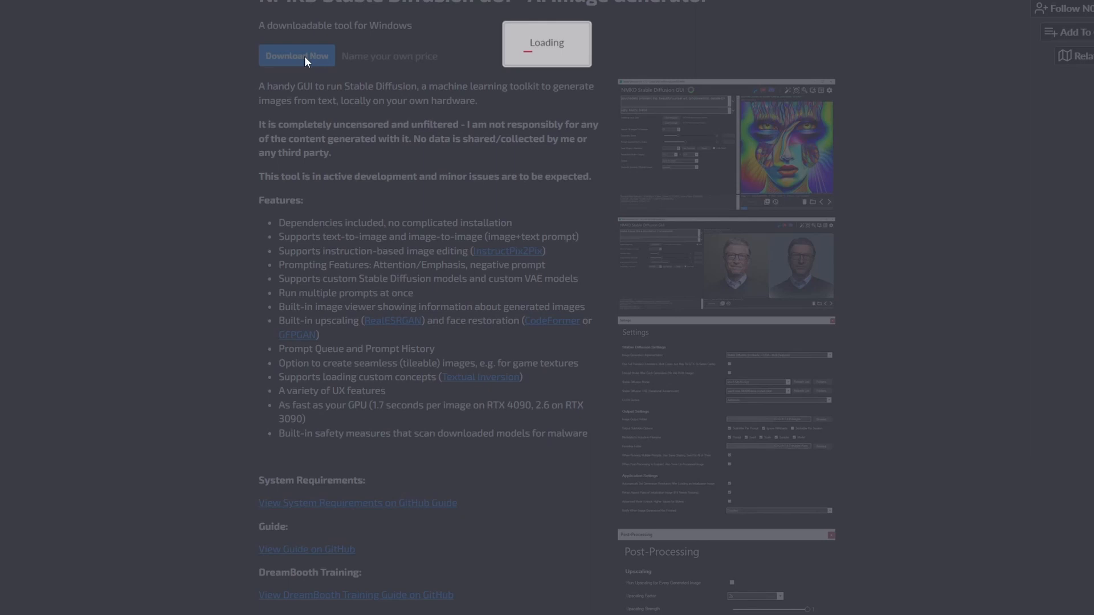
Start downloading NMKD Stable Diffusion GUI from its itch.io page.
{"action": "left_click", "coordinate": [297, 55]}
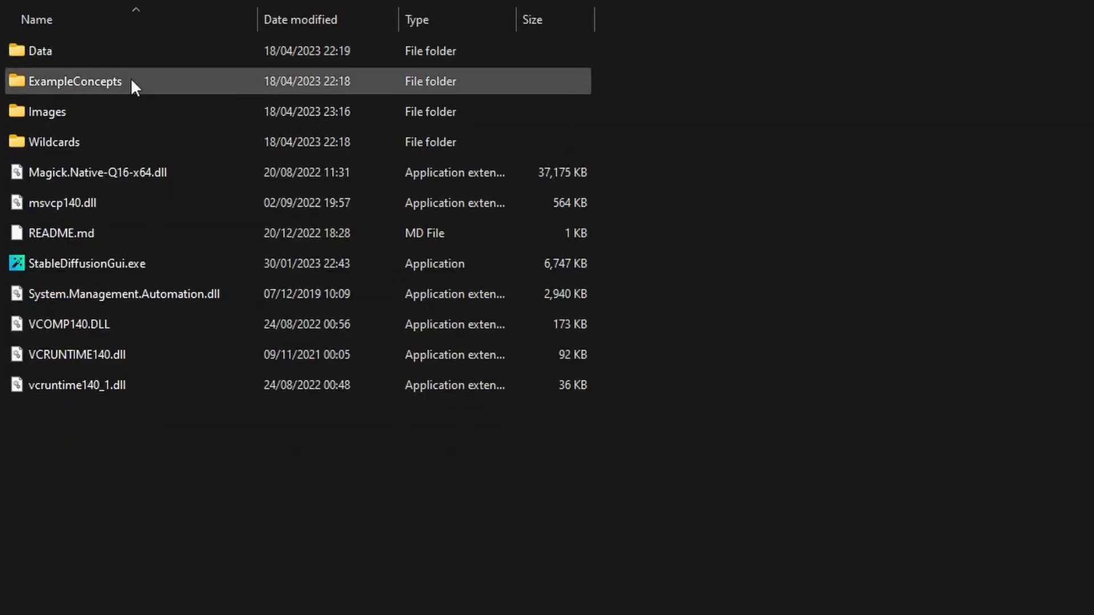
Launch StableDiffusionGui.exe and dismiss the welcome changelog to reach the empty generation screen.
{"action": "double_click", "coordinate": [88, 264]}
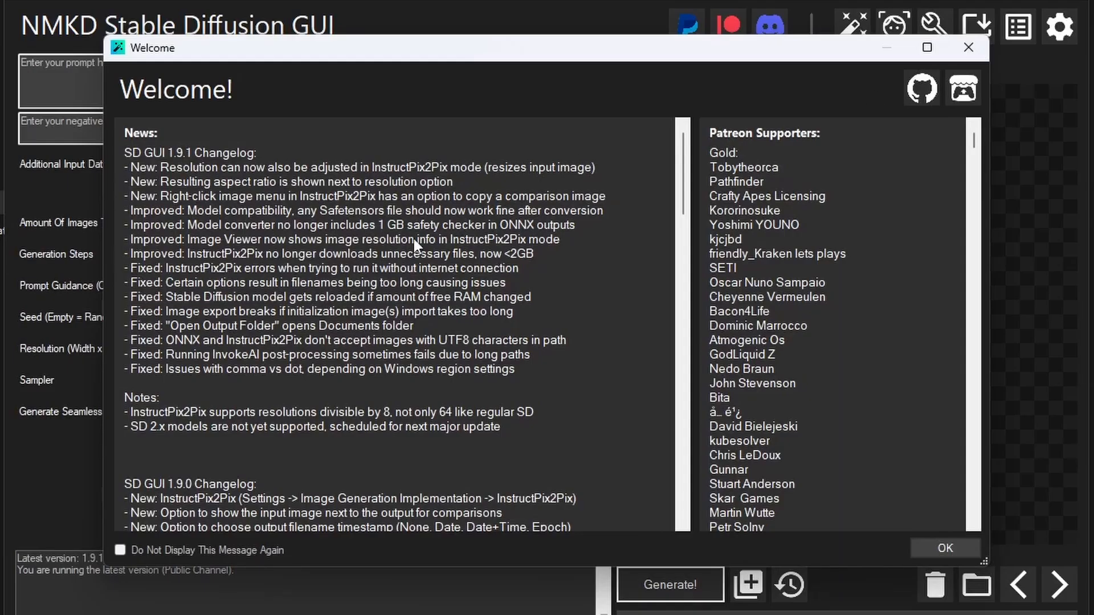
{"action": "left_click", "coordinate": [943, 548]}
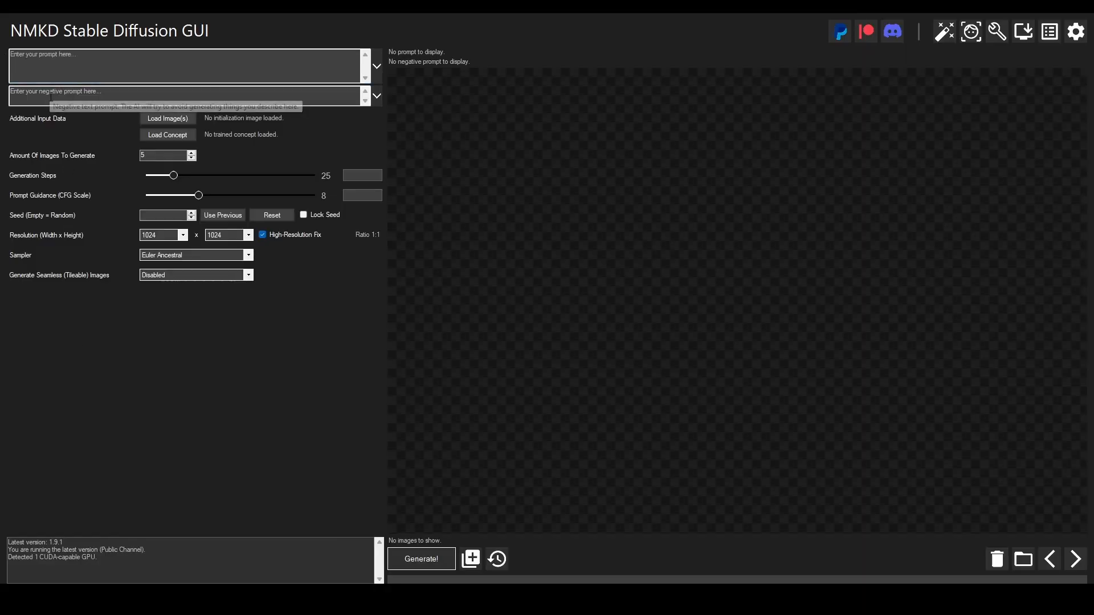
{"action": "mouse_move", "coordinate": [52, 140]}
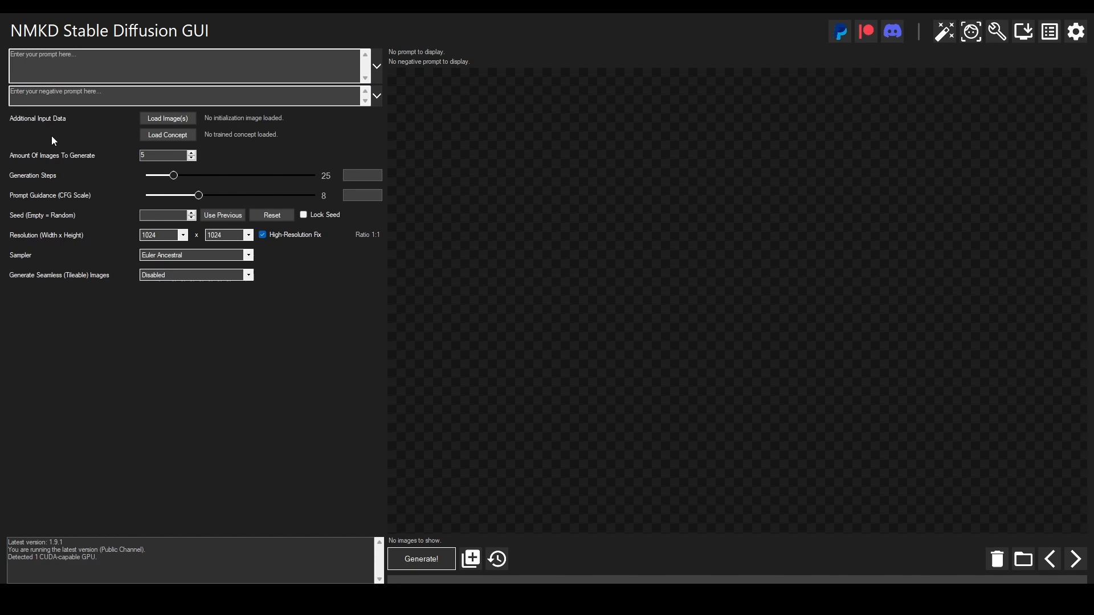
{"action": "mouse_move", "coordinate": [66, 76]}
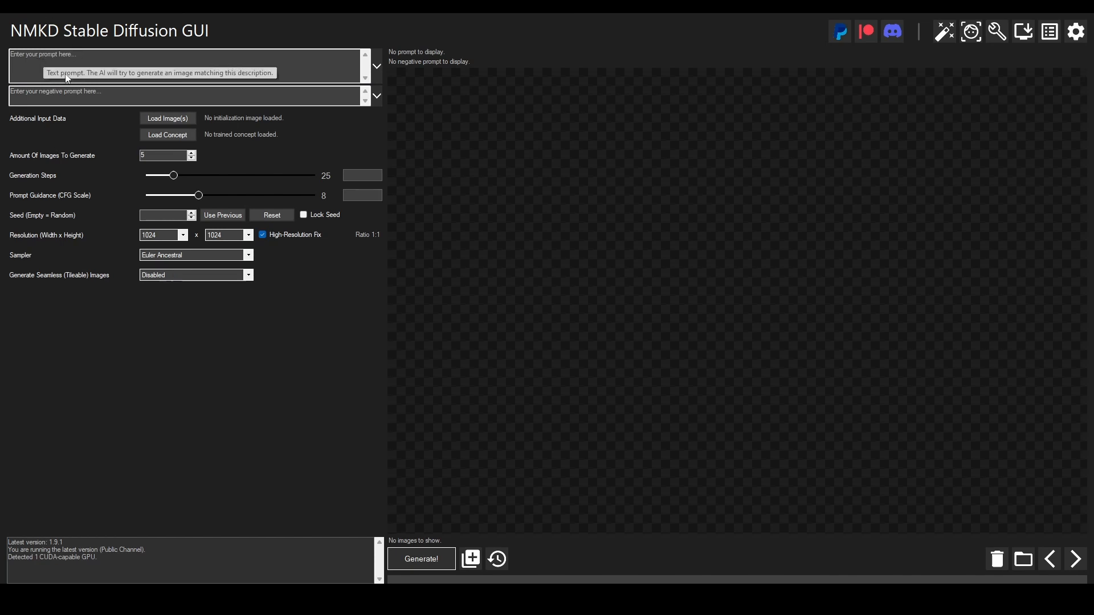
{"action": "left_click", "coordinate": [183, 235]}
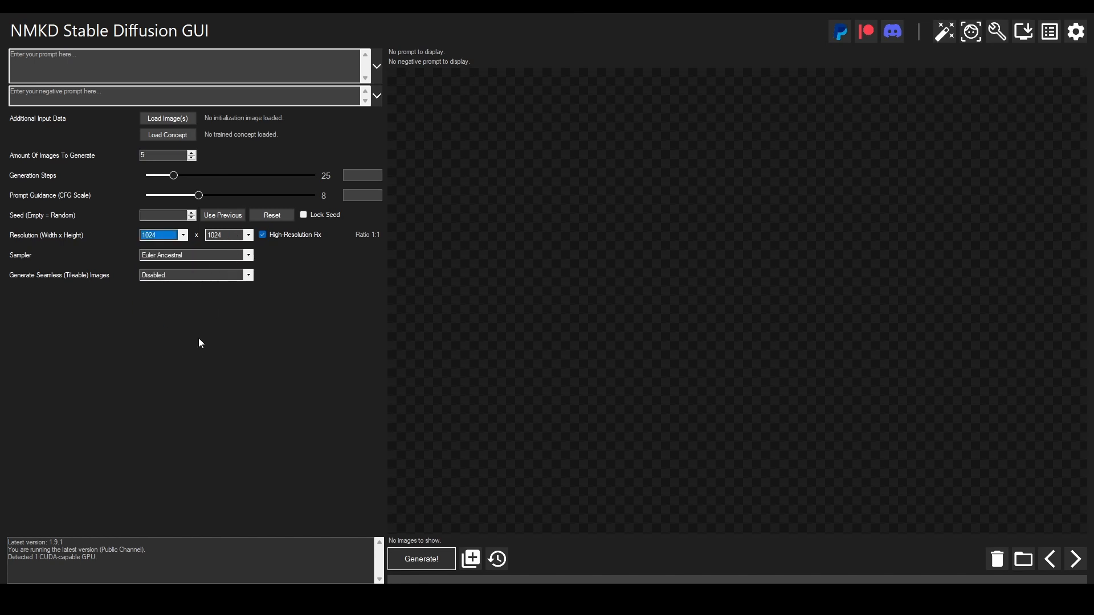
{"action": "mouse_move", "coordinate": [406, 540]}
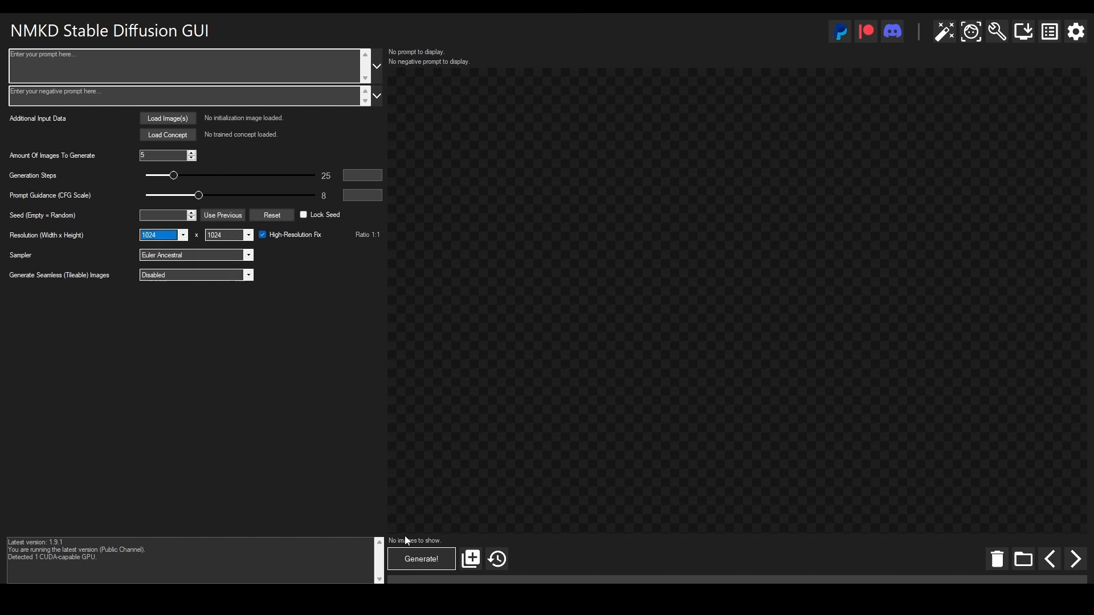
{"action": "mouse_move", "coordinate": [765, 387]}
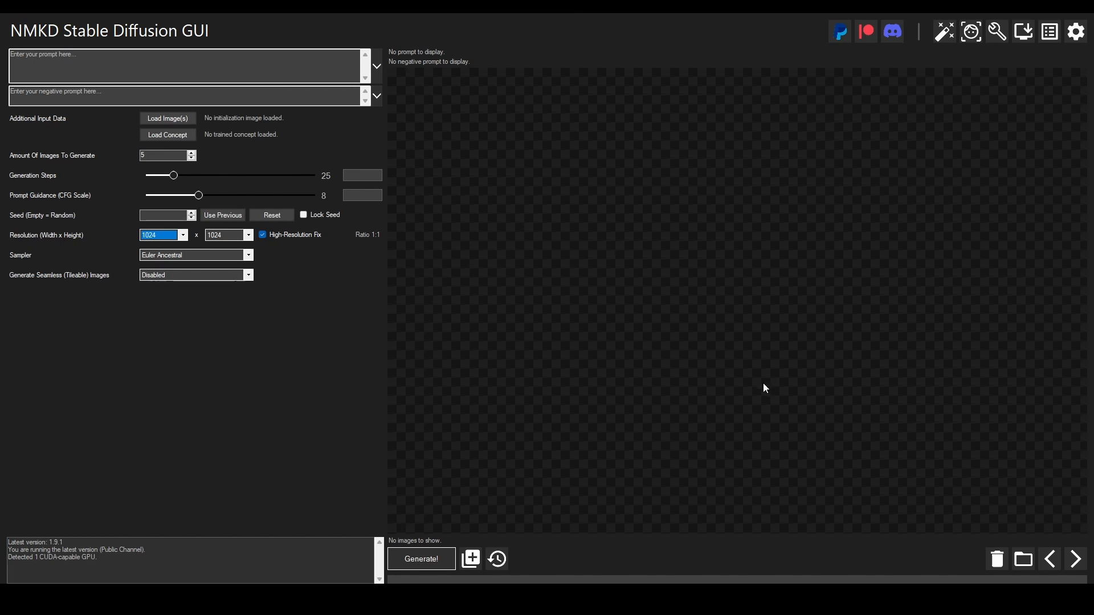
Generate images from the prompt 'frog'.
{"action": "left_click", "coordinate": [185, 66]}
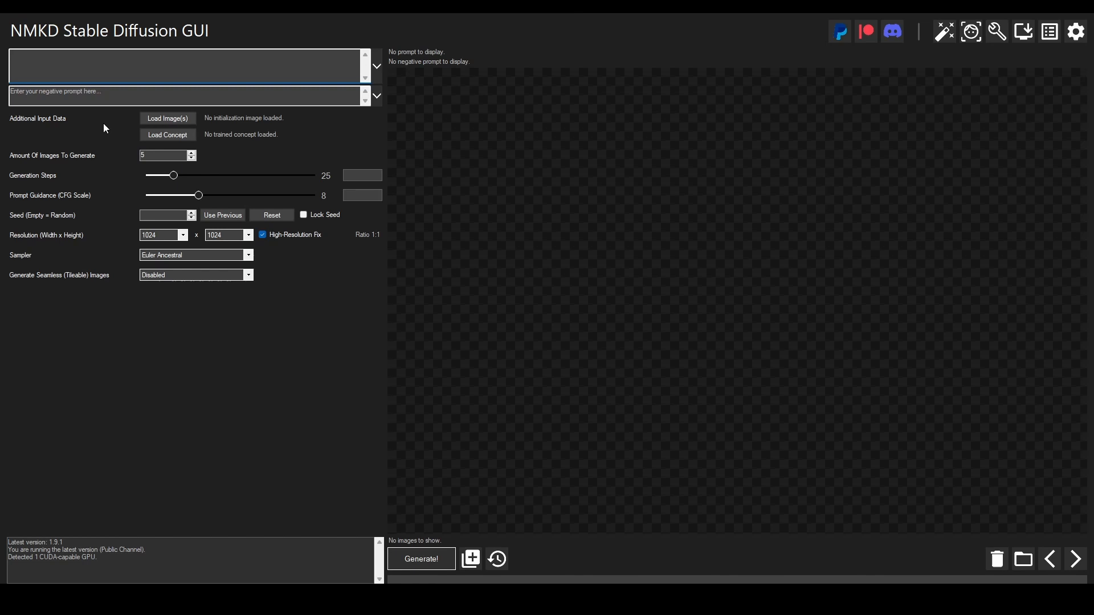
{"action": "type", "text": "frog"}
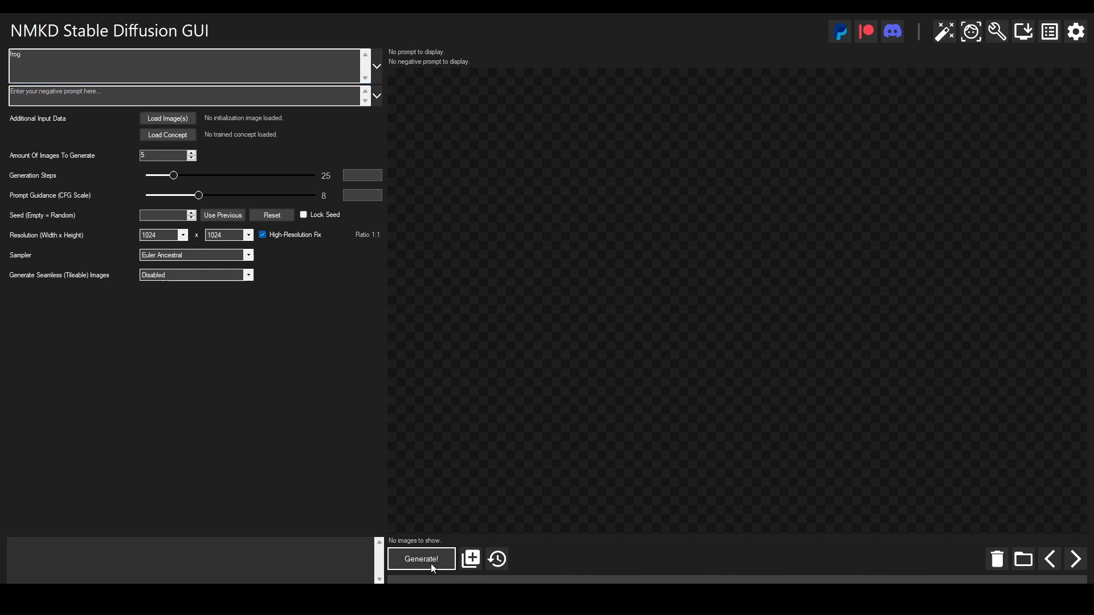
{"action": "left_click", "coordinate": [420, 559]}
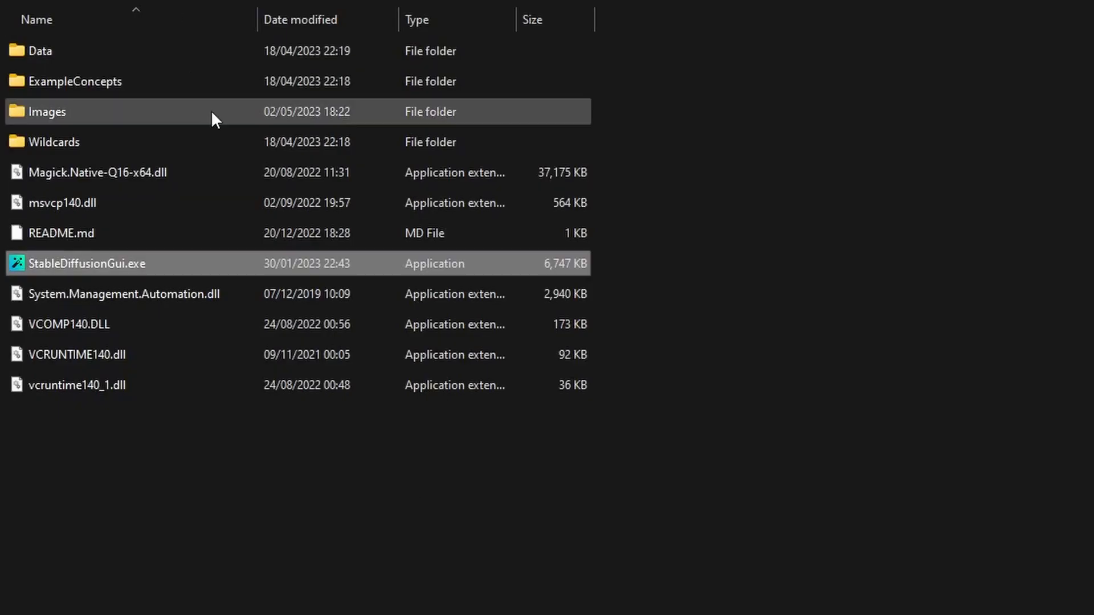
{"action": "mouse_move", "coordinate": [56, 121]}
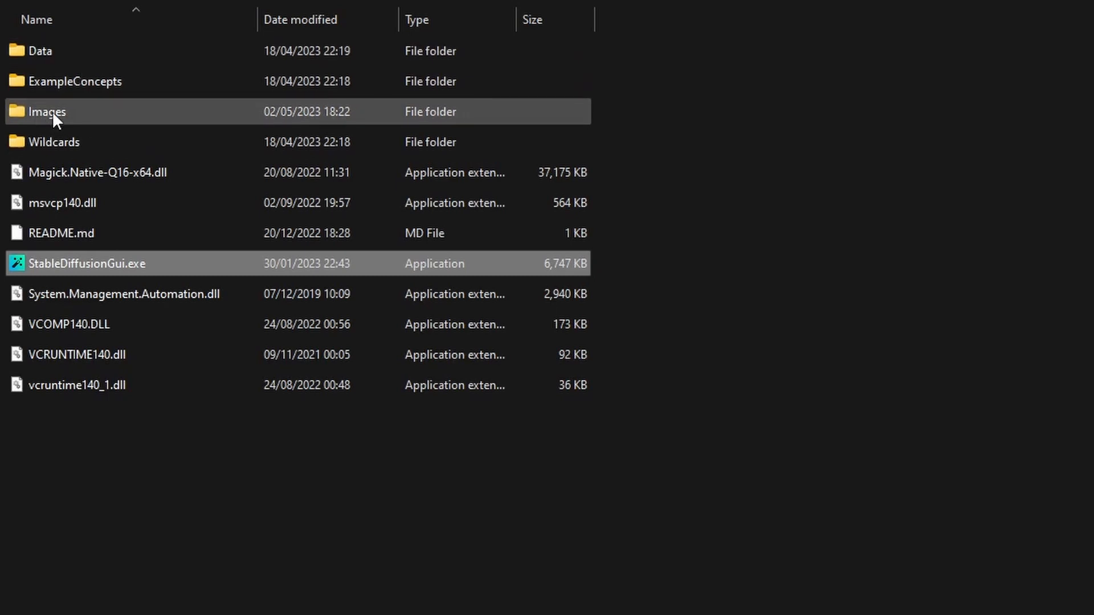
Open the Images output folder showing the new frog subfolder.
{"action": "double_click", "coordinate": [47, 111]}
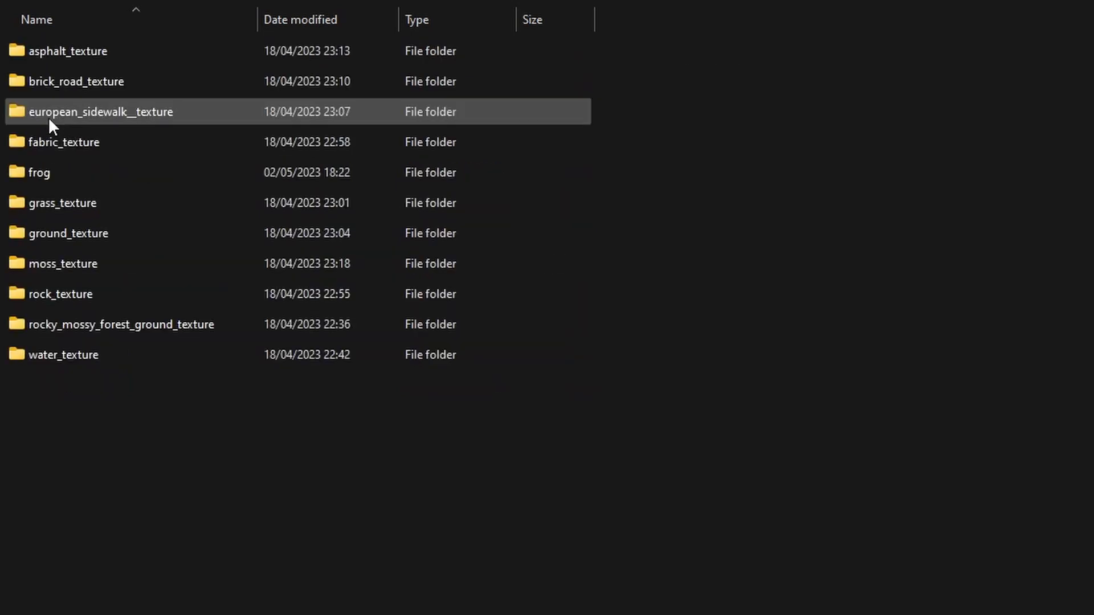
{"action": "left_click", "coordinate": [39, 172]}
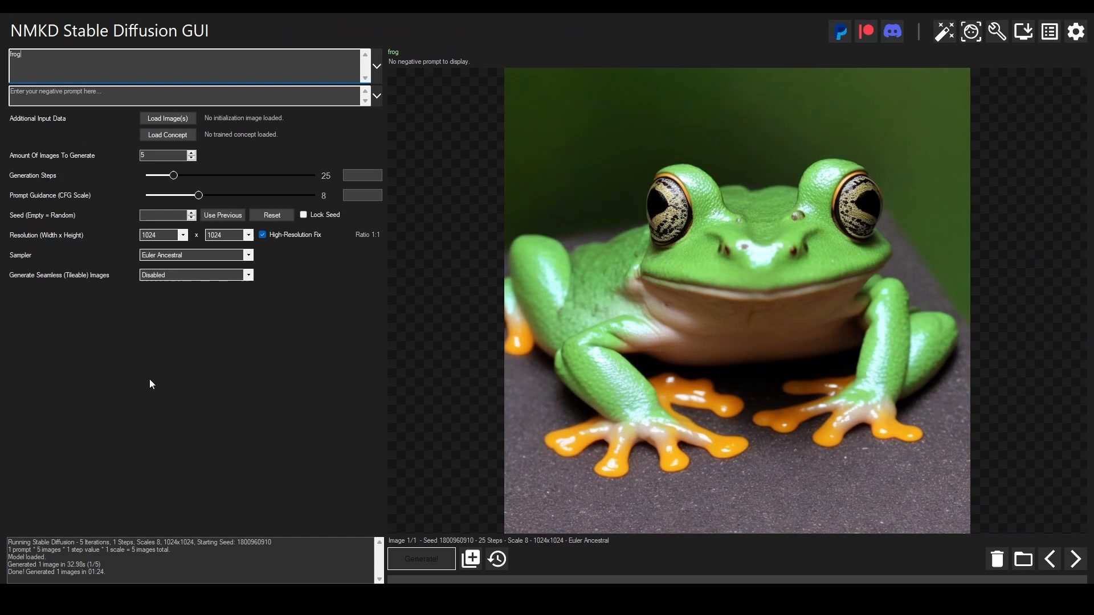
Enable seamless tiling on all sides and generate a 'brick wall texture with erosion' image.
{"action": "left_click", "coordinate": [194, 274]}
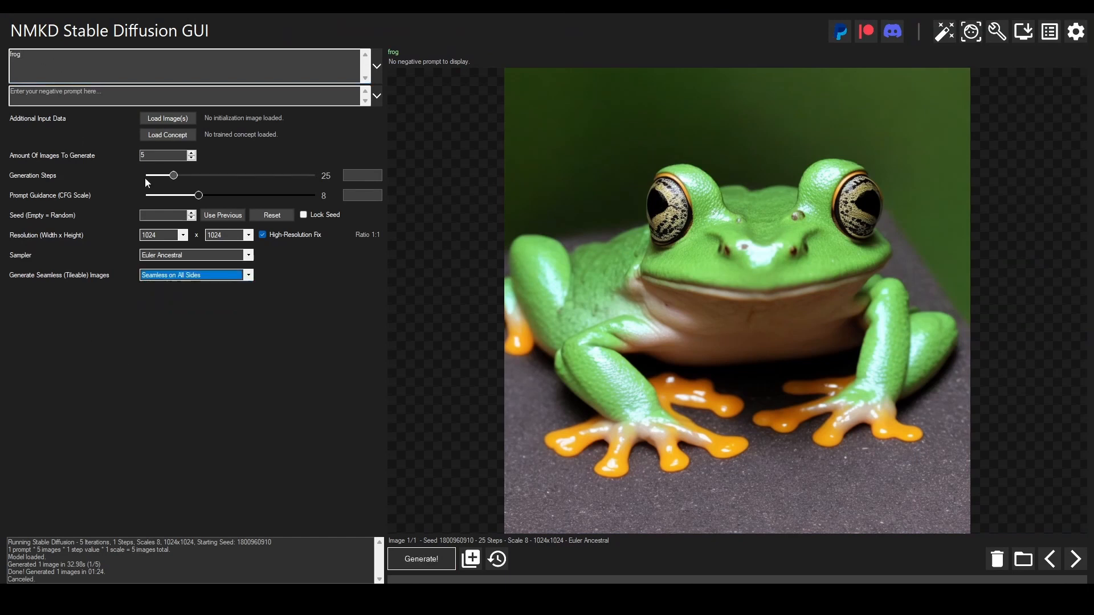
{"action": "left_click", "coordinate": [181, 66]}
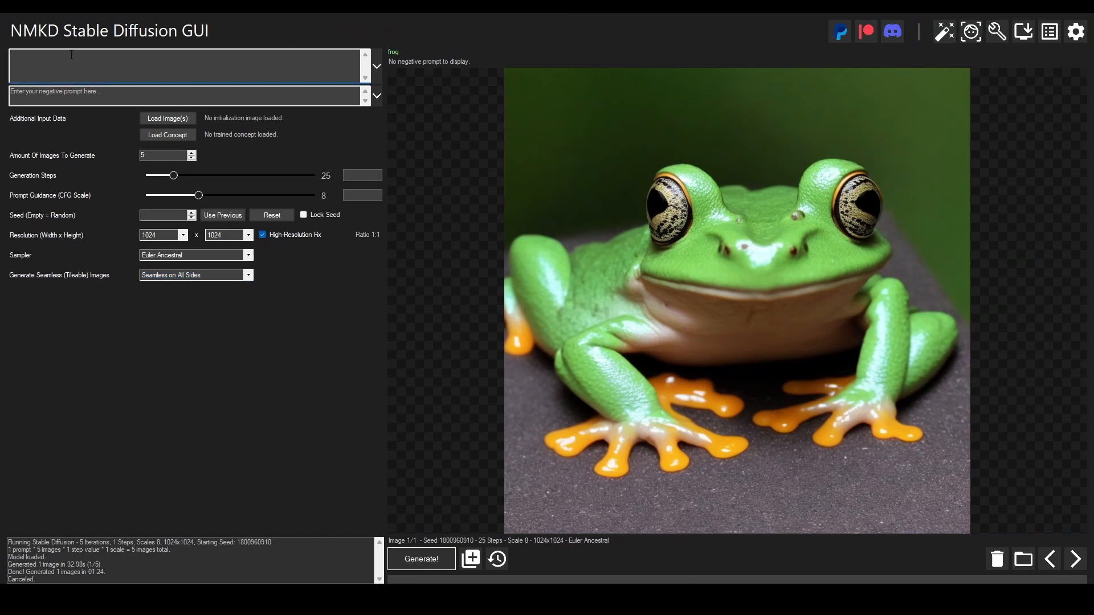
{"action": "type", "text": "bri"}
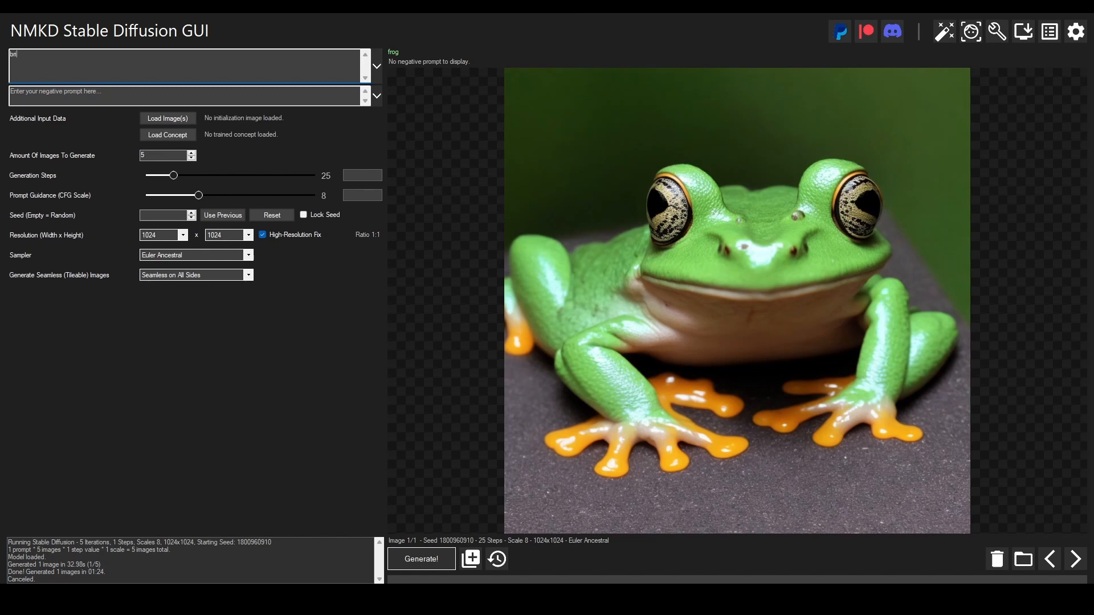
{"action": "left_click", "coordinate": [420, 558]}
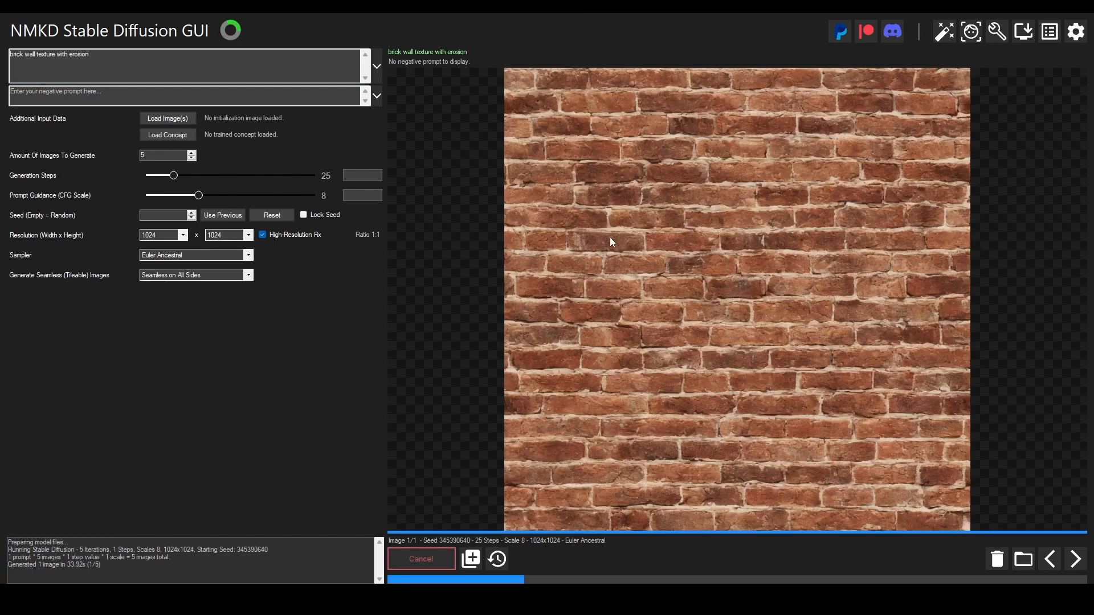
{"action": "mouse_move", "coordinate": [647, 378]}
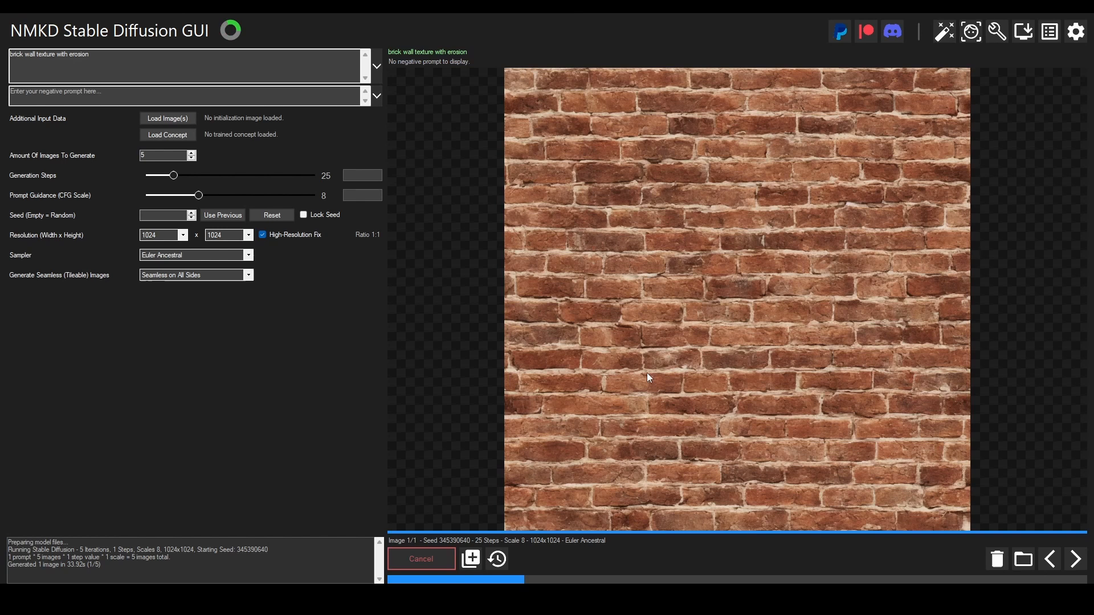
{"action": "mouse_move", "coordinate": [703, 402]}
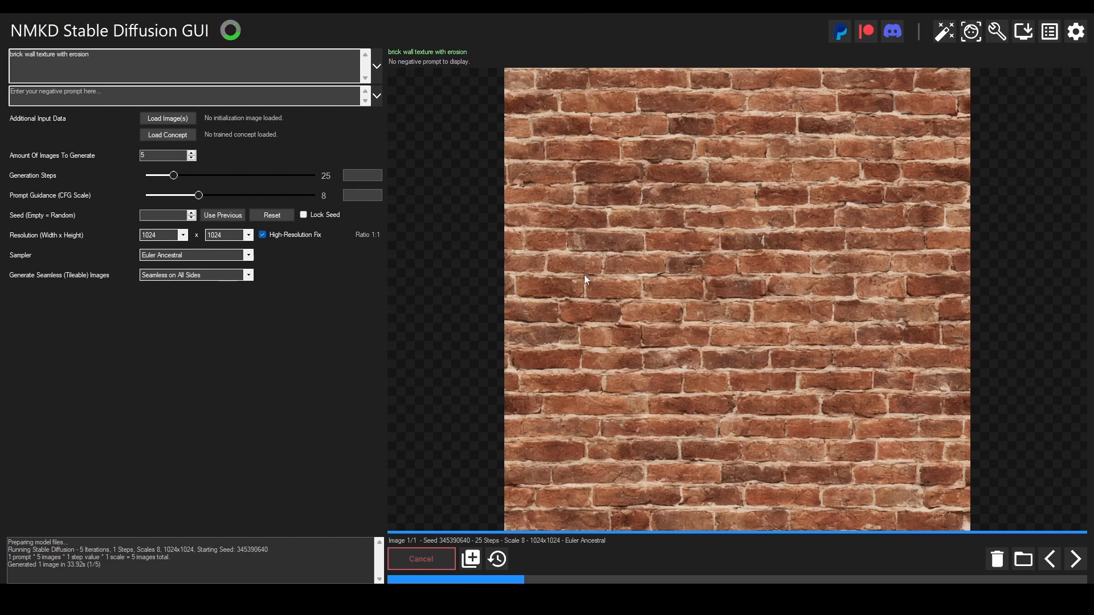
{"action": "mouse_move", "coordinate": [730, 195]}
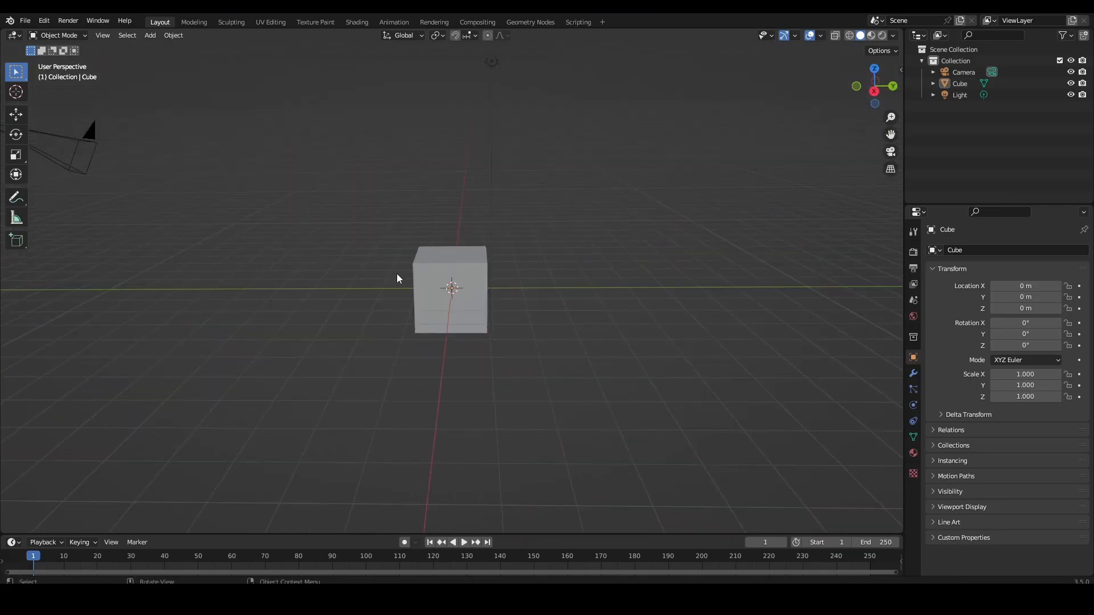
Orbit to look down at the default cube and select it.
{"action": "left_click_drag", "start_coordinate": [398, 279], "coordinate": [571, 287]}
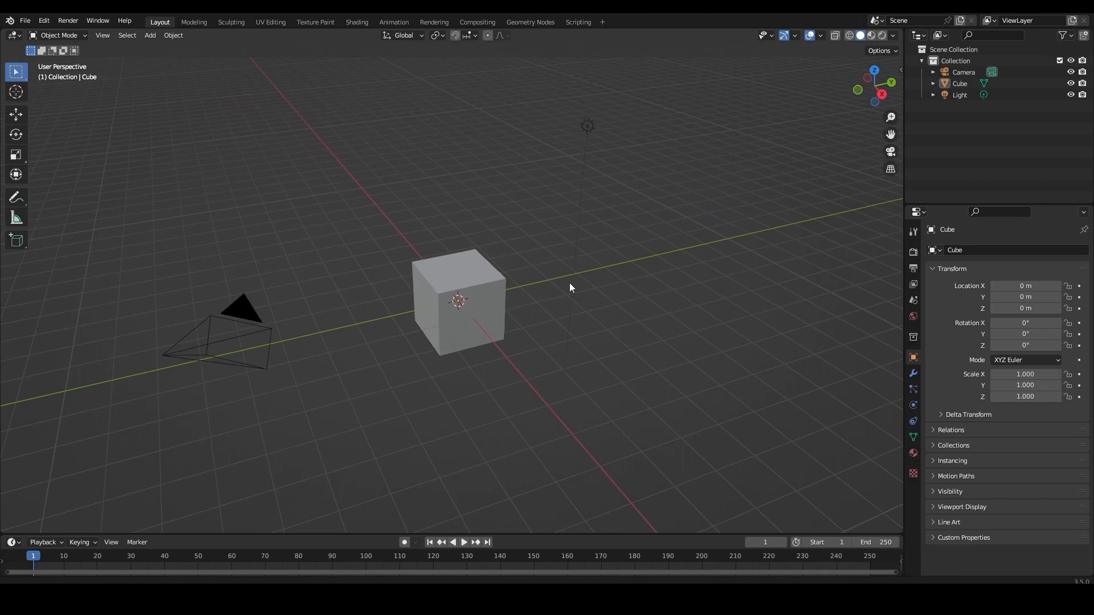
{"action": "left_click", "coordinate": [459, 300]}
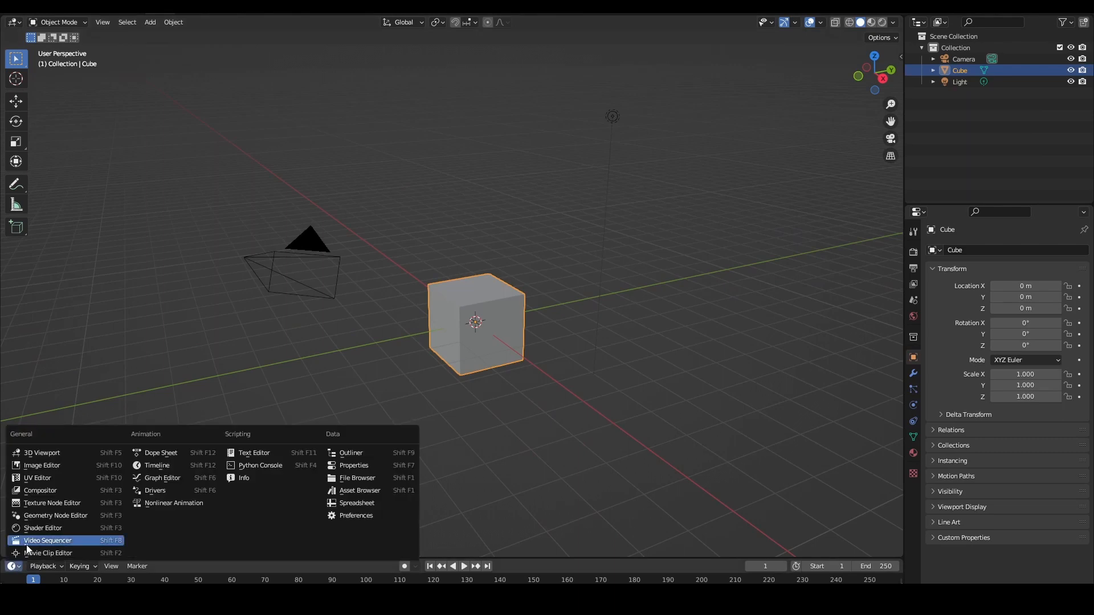
Switch the area to the Shader Editor and add an Image Texture node loading the generated brick PNG.
{"action": "left_click", "coordinate": [42, 528]}
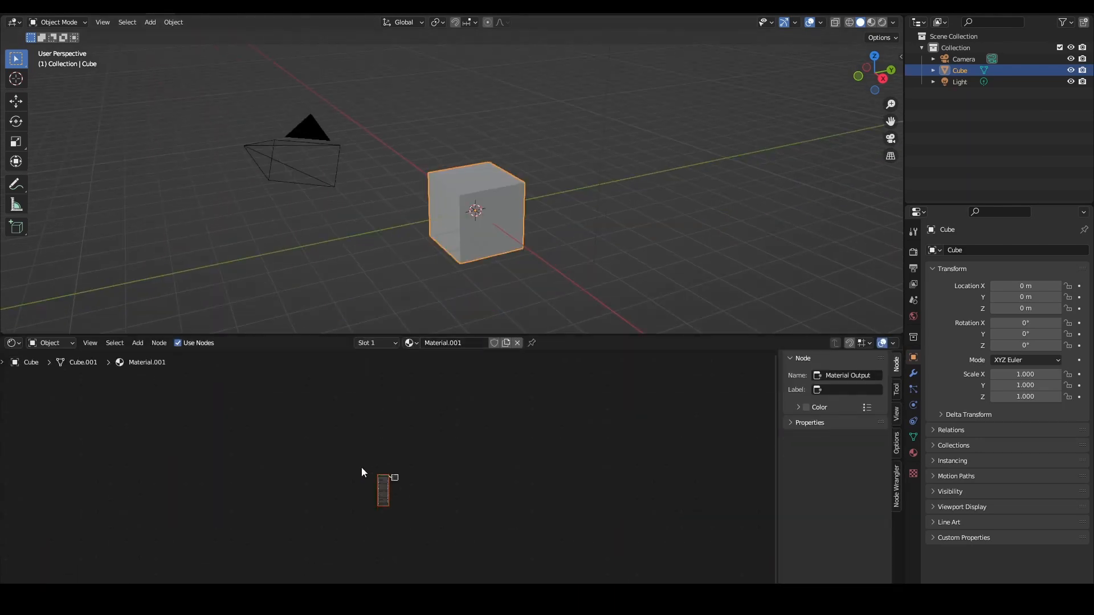
{"action": "type", "text": "ima"}
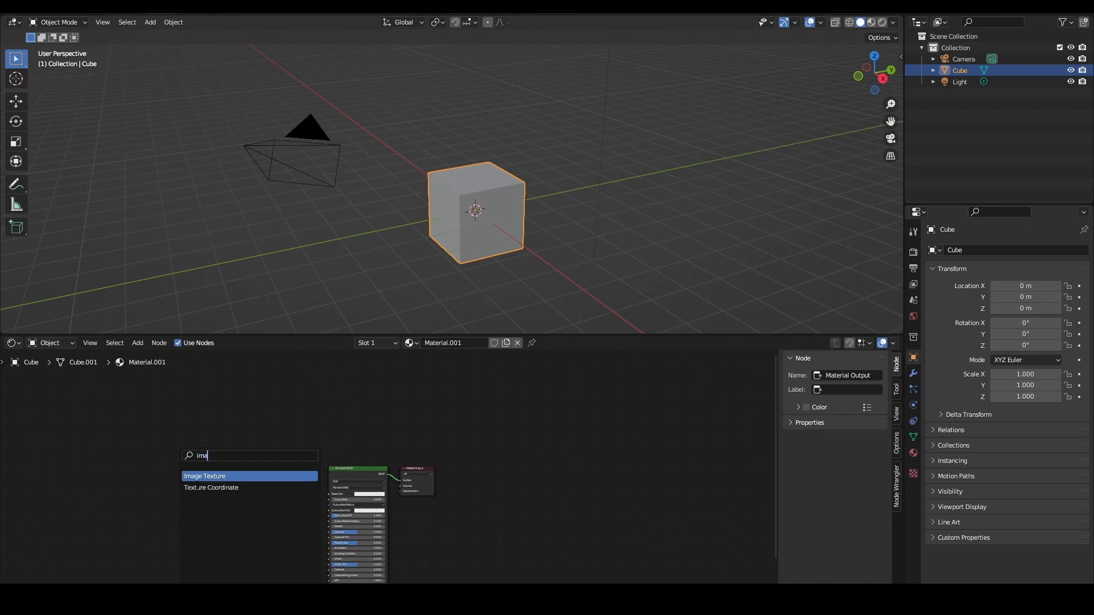
{"action": "left_click", "coordinate": [204, 476]}
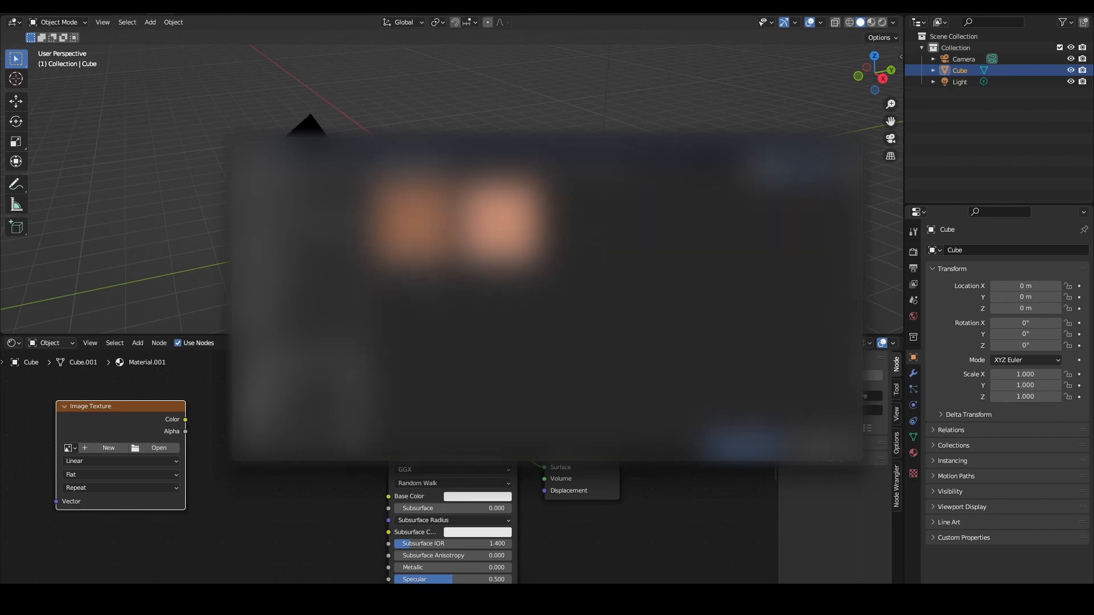
{"action": "left_click", "coordinate": [158, 448]}
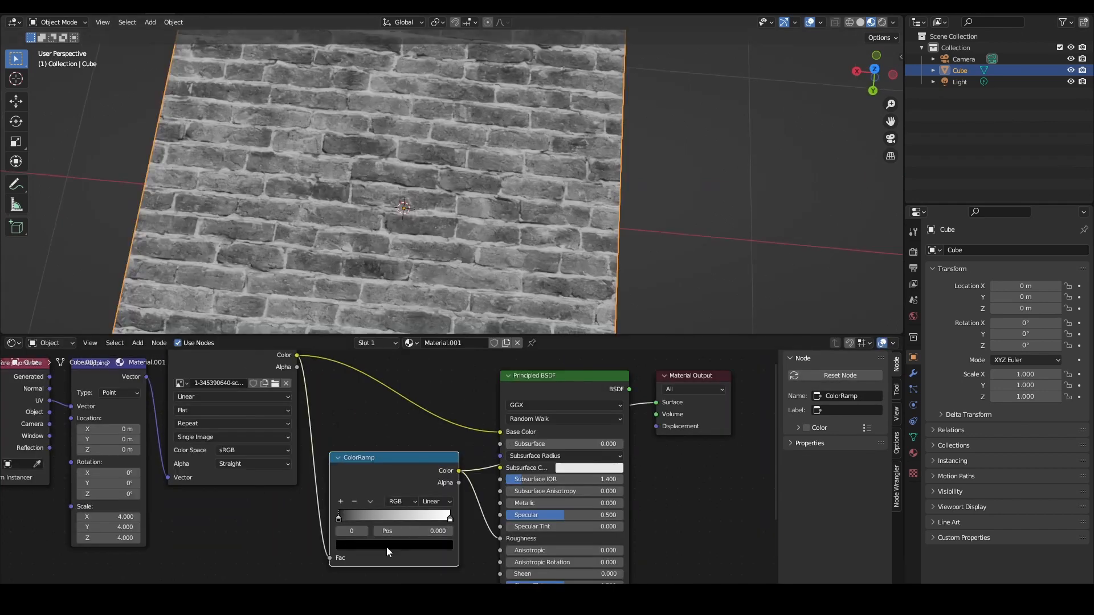
Adjust the ColorRamp's dark stop and raise the Bump node strength for the brick surface.
{"action": "left_click", "coordinate": [393, 540]}
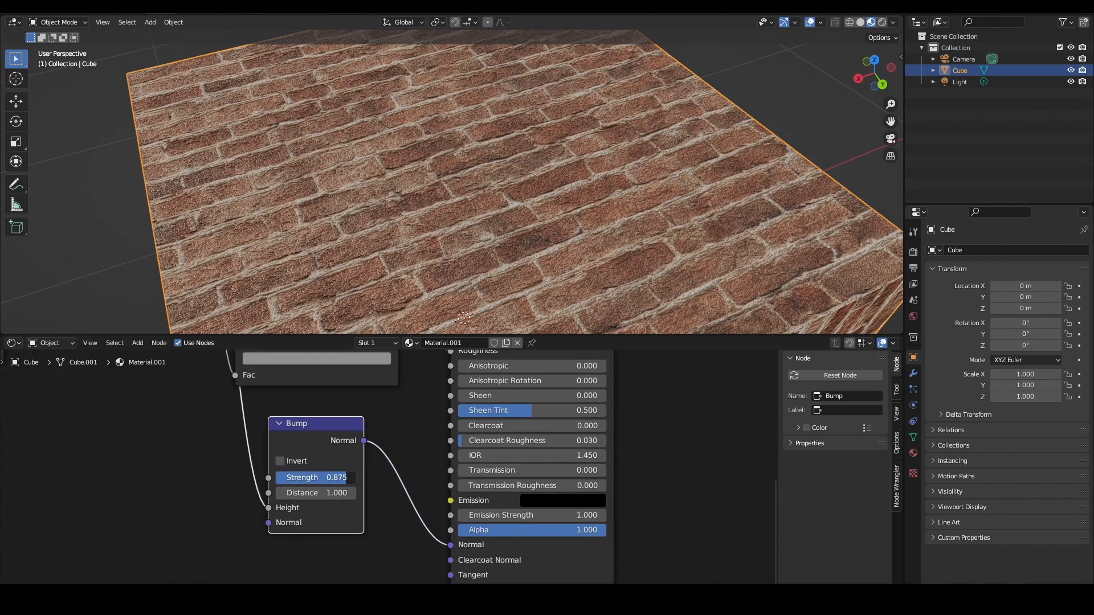
{"action": "left_click_drag", "start_coordinate": [315, 477], "coordinate": [293, 477]}
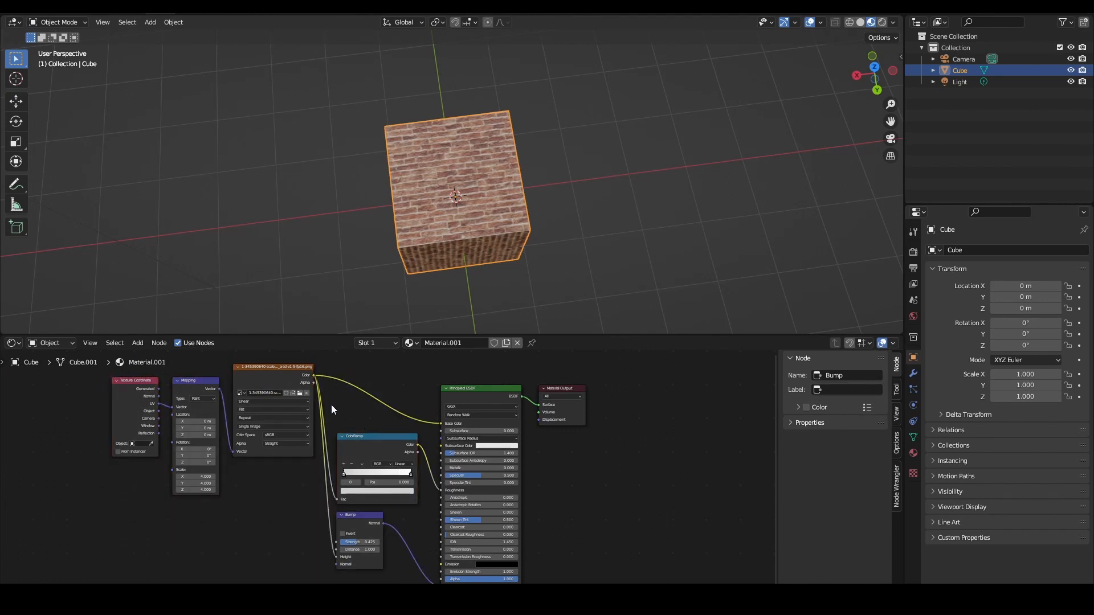
{"action": "mouse_move", "coordinate": [281, 391]}
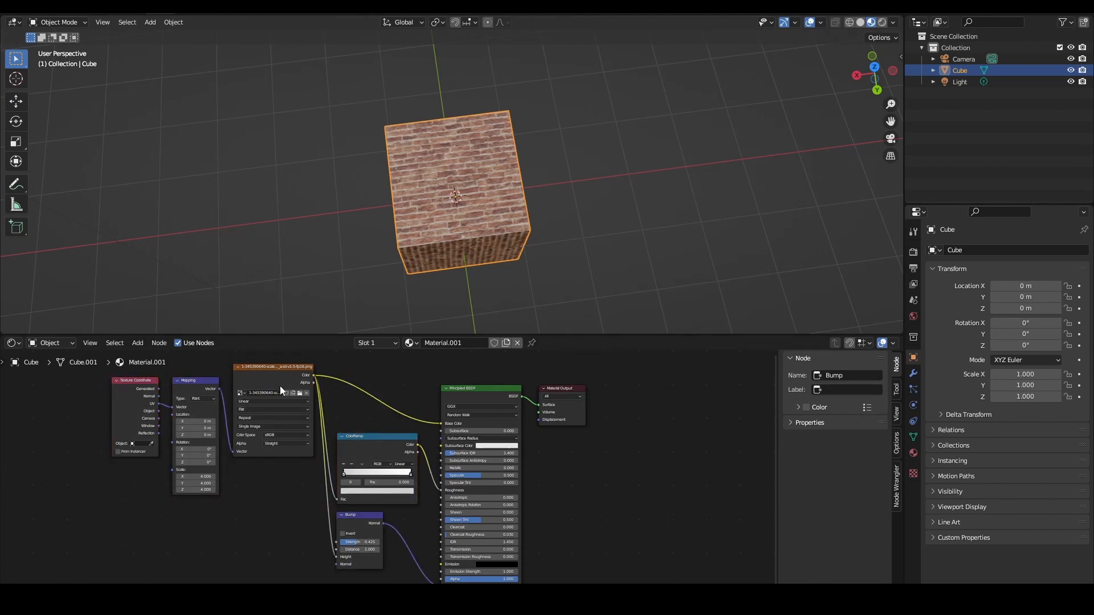
{"action": "left_click", "coordinate": [272, 366]}
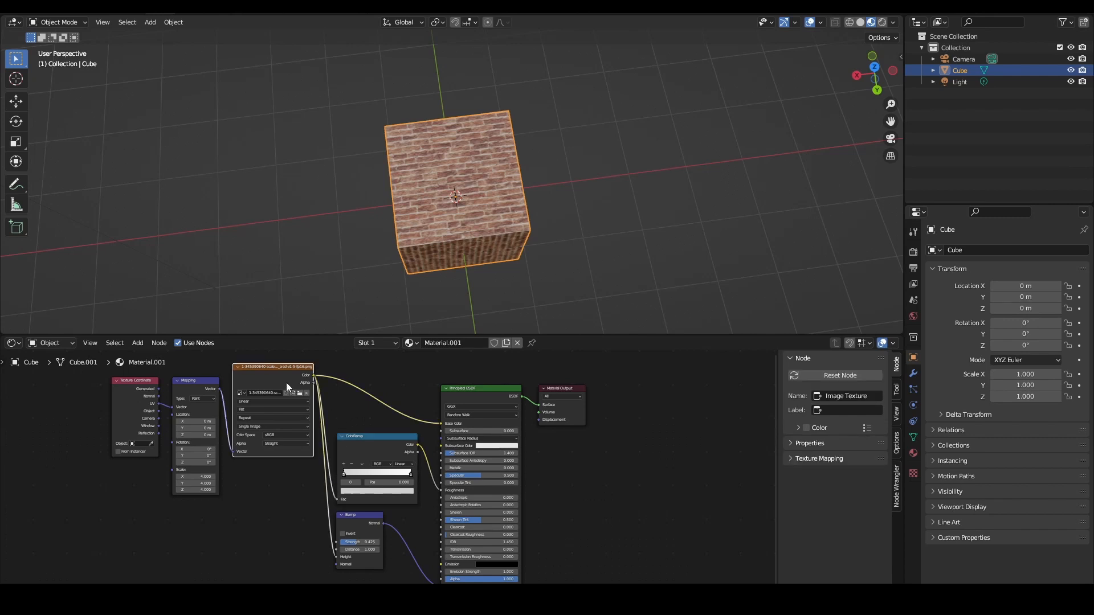
{"action": "left_click", "coordinate": [353, 436]}
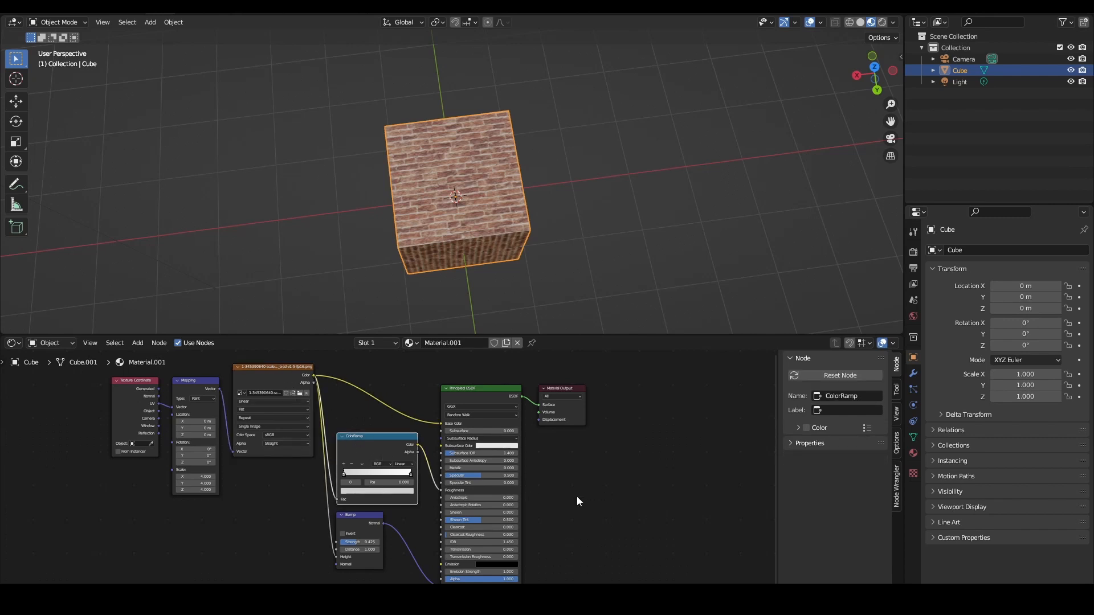